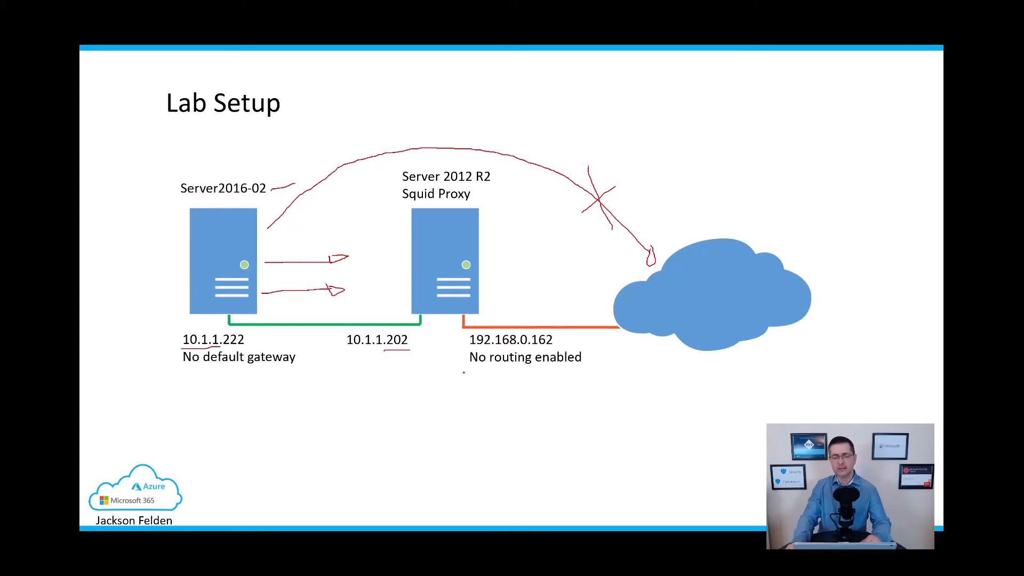
Draw an arc from Server2016-02 around the proxy to the cloud and advance the slide
{"action": "left_click_drag", "start_coordinate": [467, 370], "coordinate": [542, 373]}
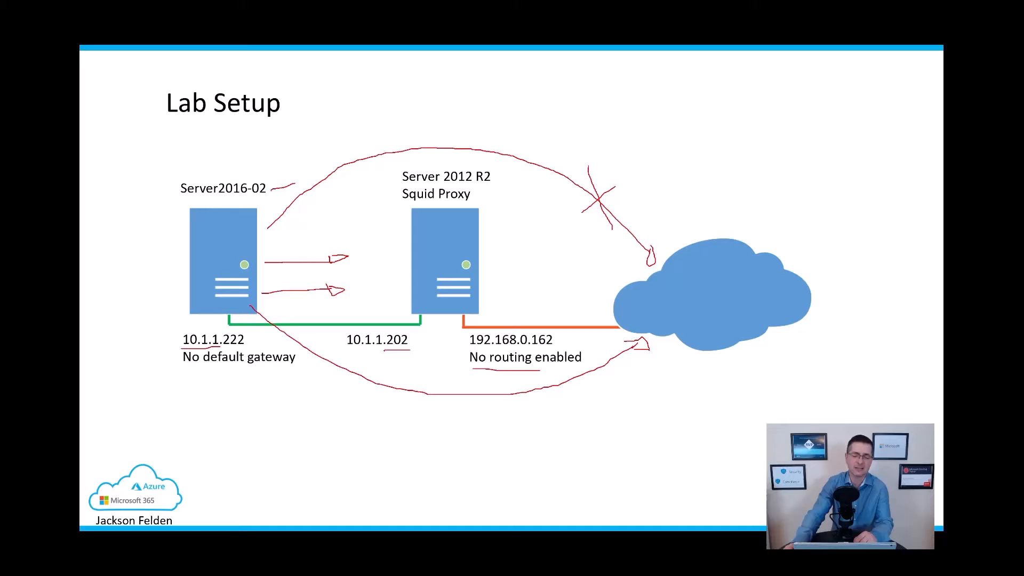
{"action": "key", "text": "Right"}
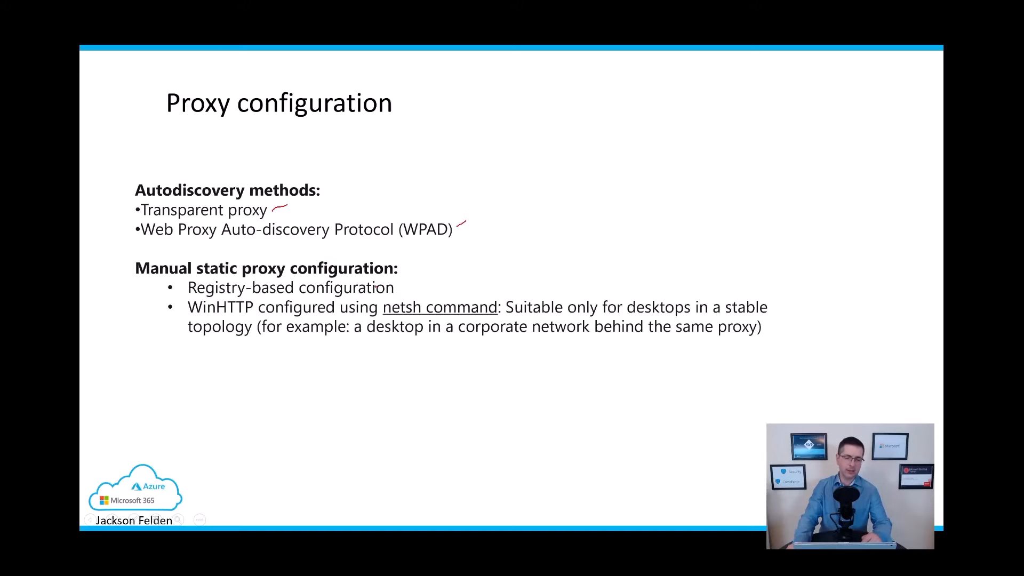
Underline 'Registry-based configuration' on the Proxy configuration slide with the pen
{"action": "left_click_drag", "start_coordinate": [398, 287], "coordinate": [447, 284]}
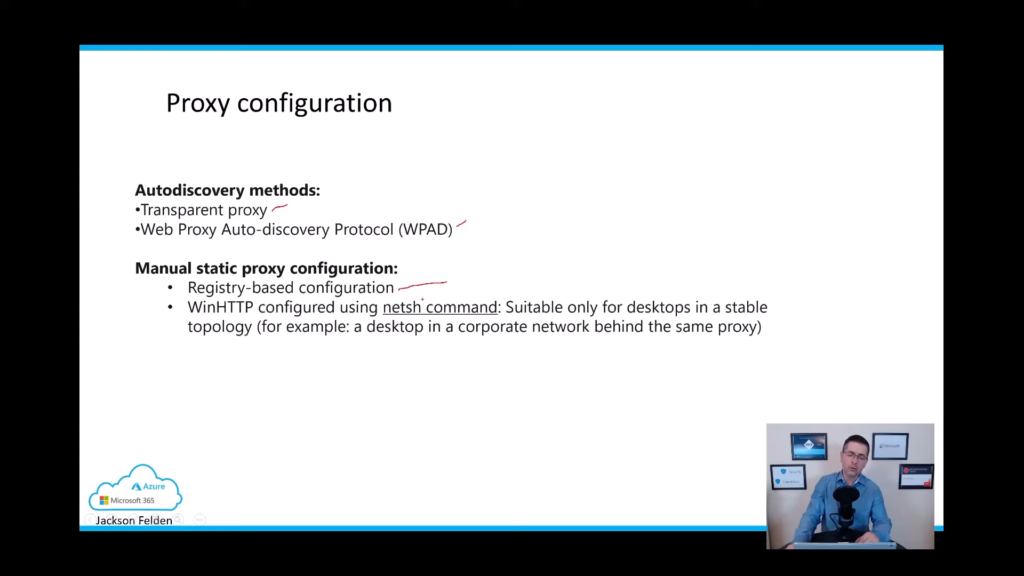
{"action": "left_click_drag", "start_coordinate": [421, 299], "coordinate": [488, 293]}
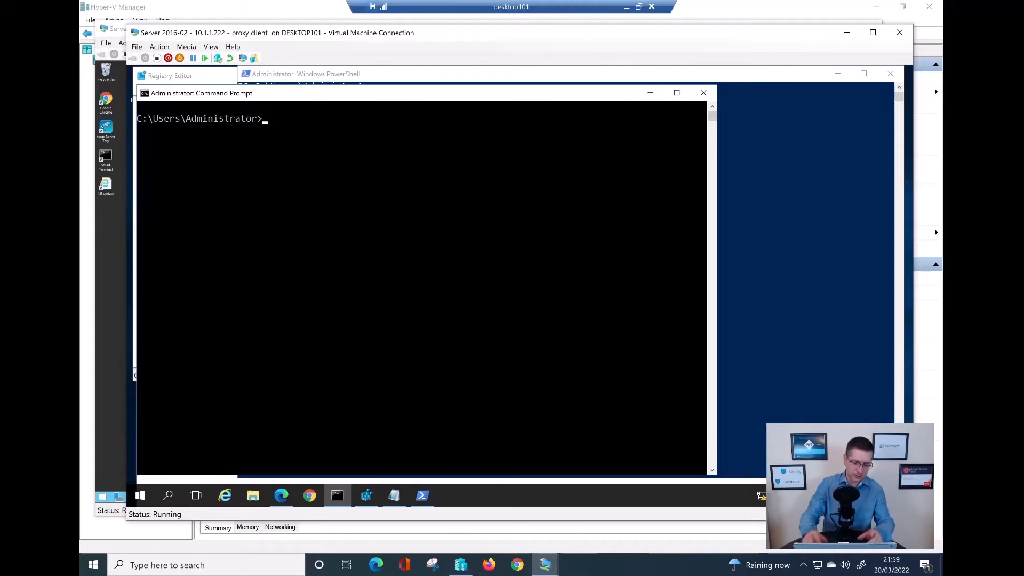
Run hostname in the Server 2016-02 VM's Command Prompt
{"action": "type", "text": "hostname"}
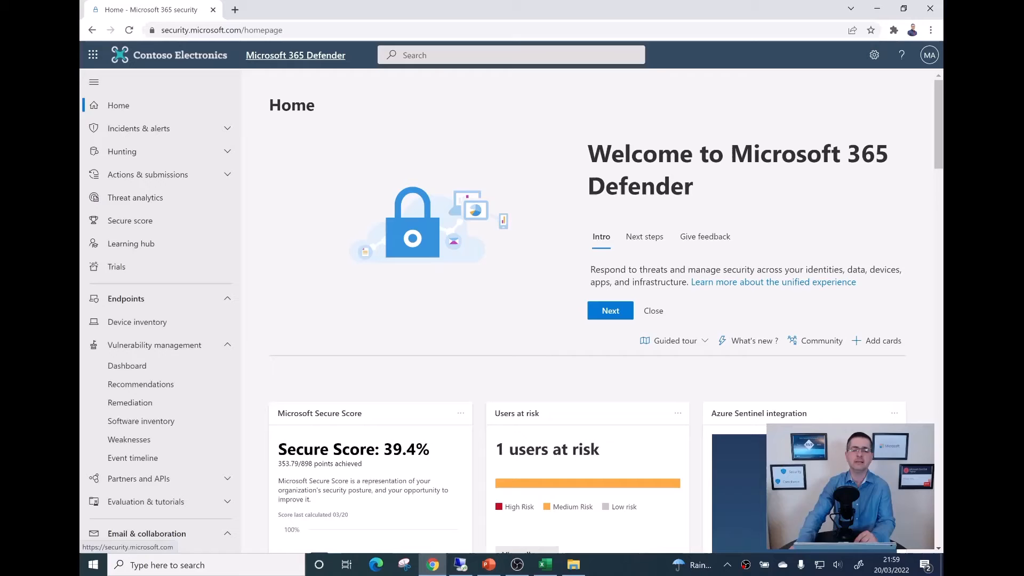
Open Endpoints > Device inventory showing all eight devices
{"action": "left_click", "coordinate": [222, 30]}
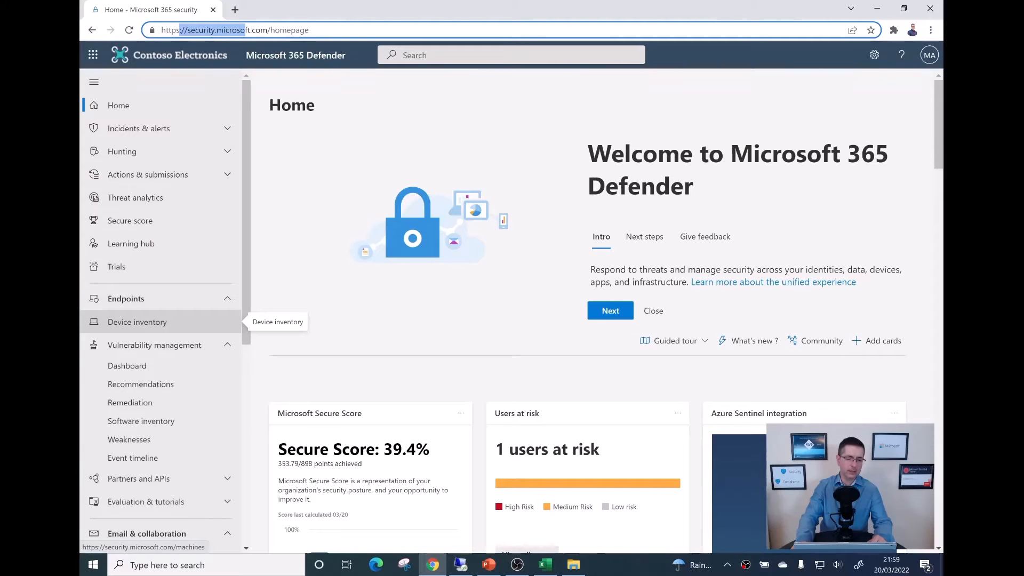
{"action": "left_click", "coordinate": [137, 321]}
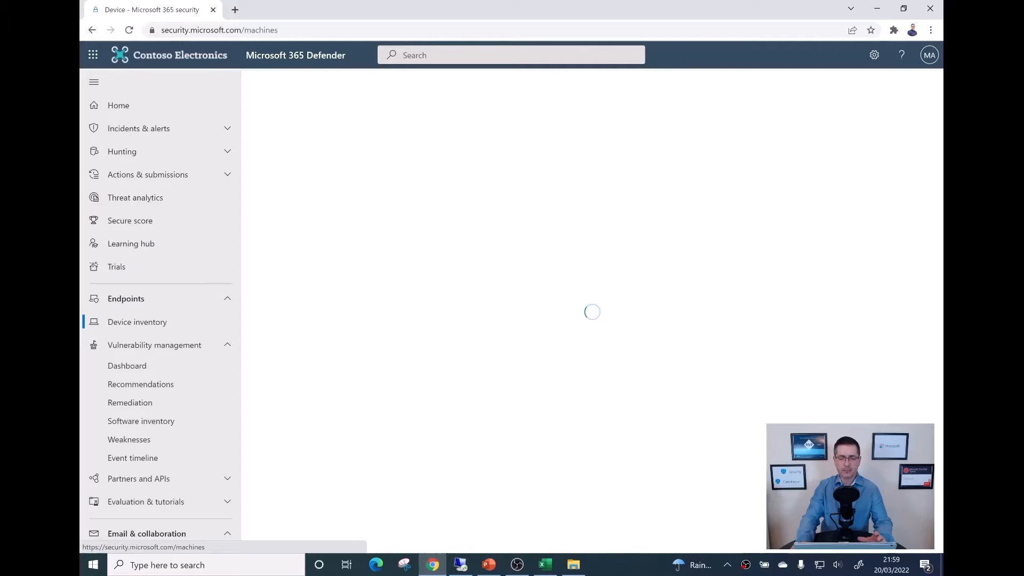
{"action": "left_click", "coordinate": [137, 321]}
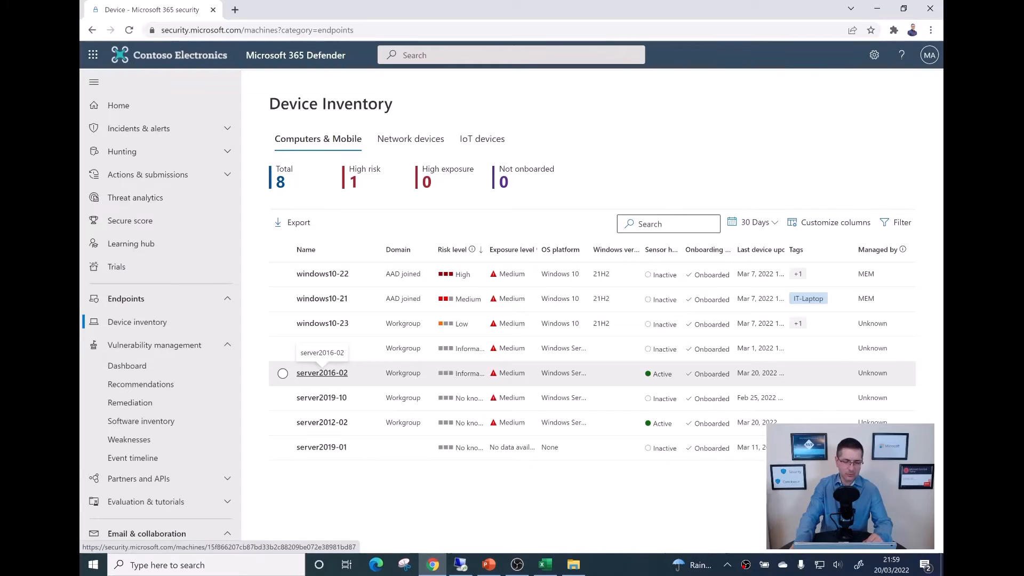
Open server2016-02's page, highlight its last seen time, and view its Alerts
{"action": "left_click", "coordinate": [322, 373]}
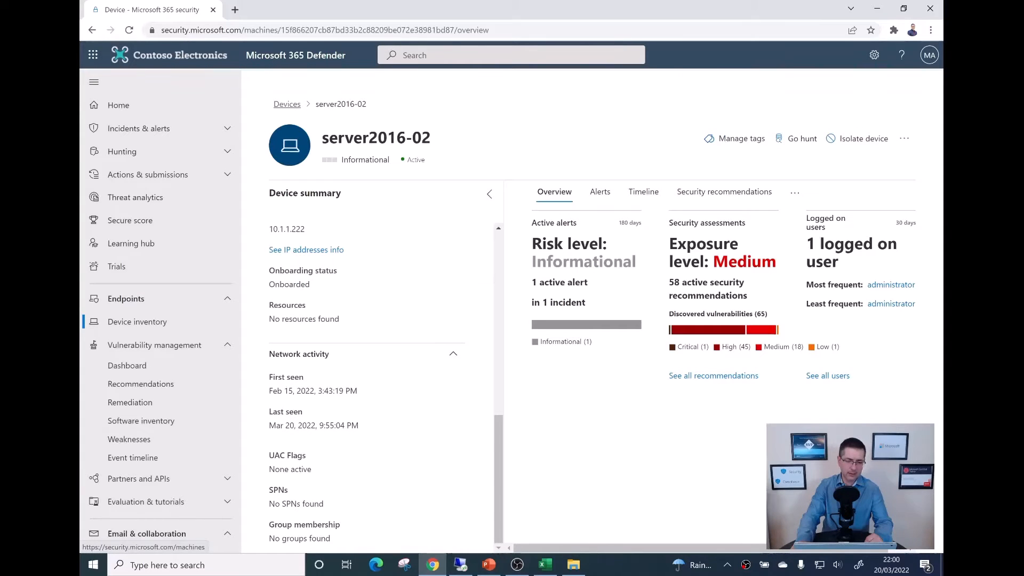
{"action": "double_click", "coordinate": [285, 410]}
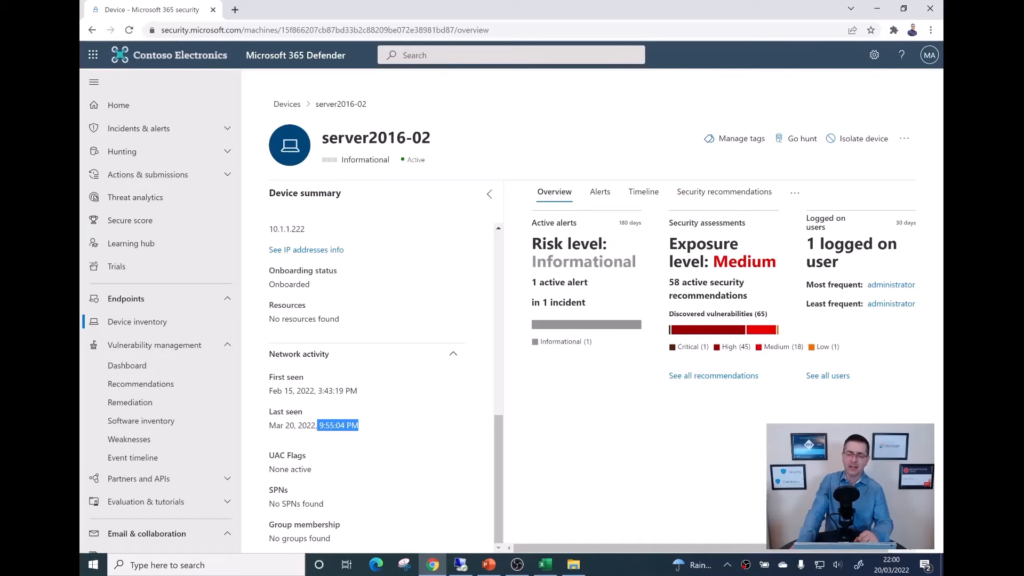
{"action": "left_click", "coordinate": [598, 191]}
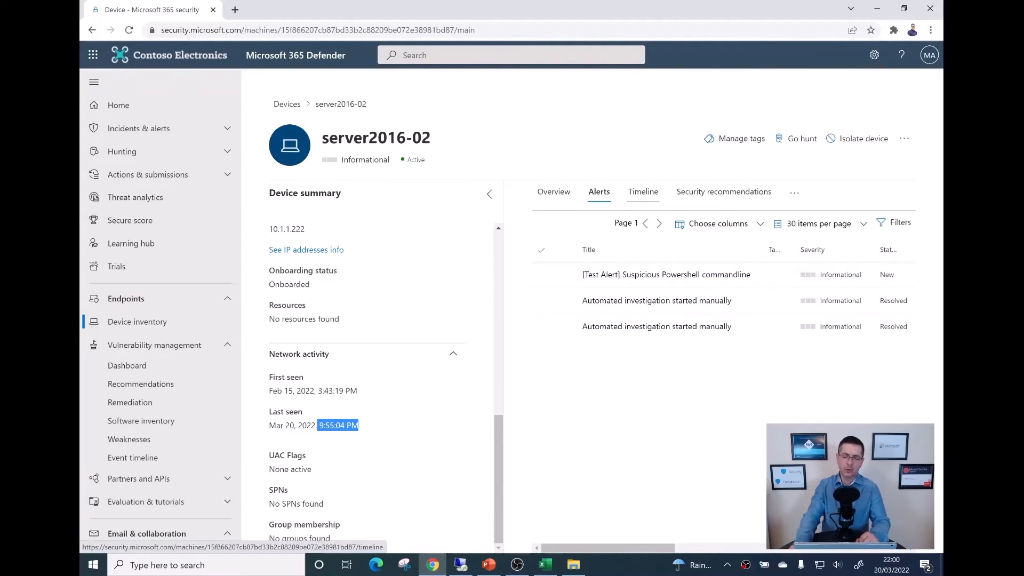
Open the Timeline tab on server2016-02's device page
{"action": "left_click", "coordinate": [642, 191]}
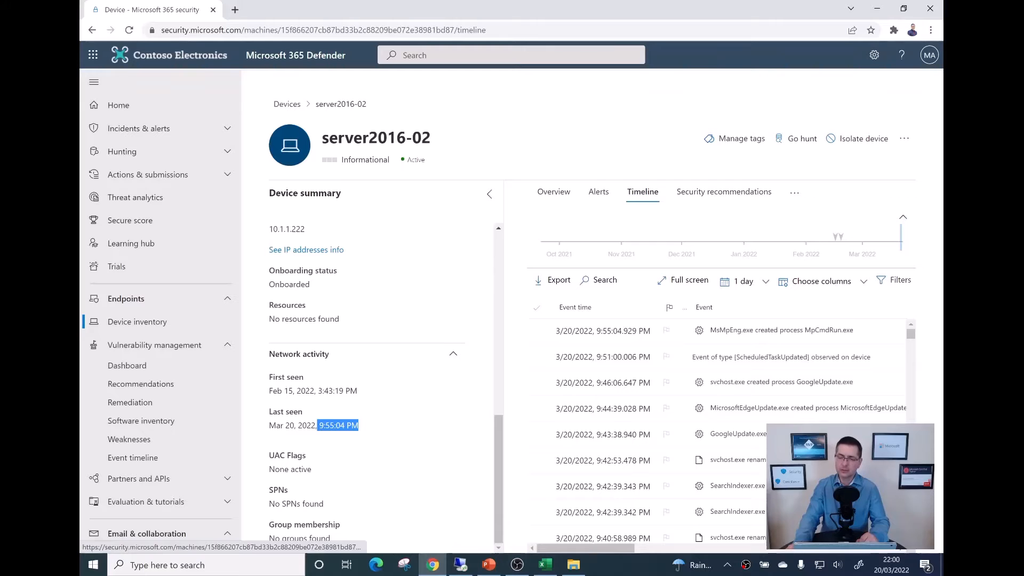
{"action": "mouse_move", "coordinate": [863, 137]}
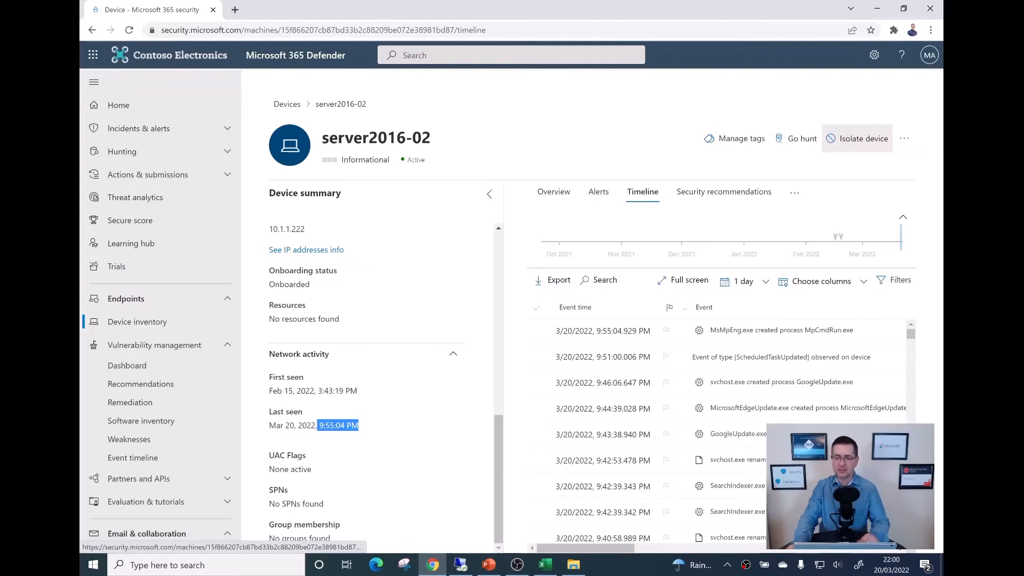
{"action": "left_click", "coordinate": [905, 137]}
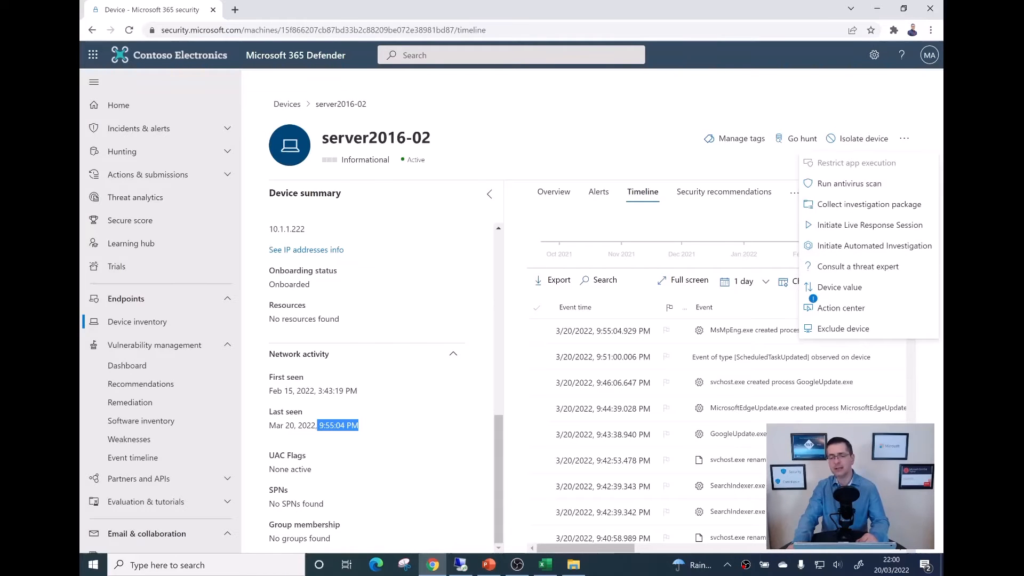
{"action": "mouse_move", "coordinate": [849, 183]}
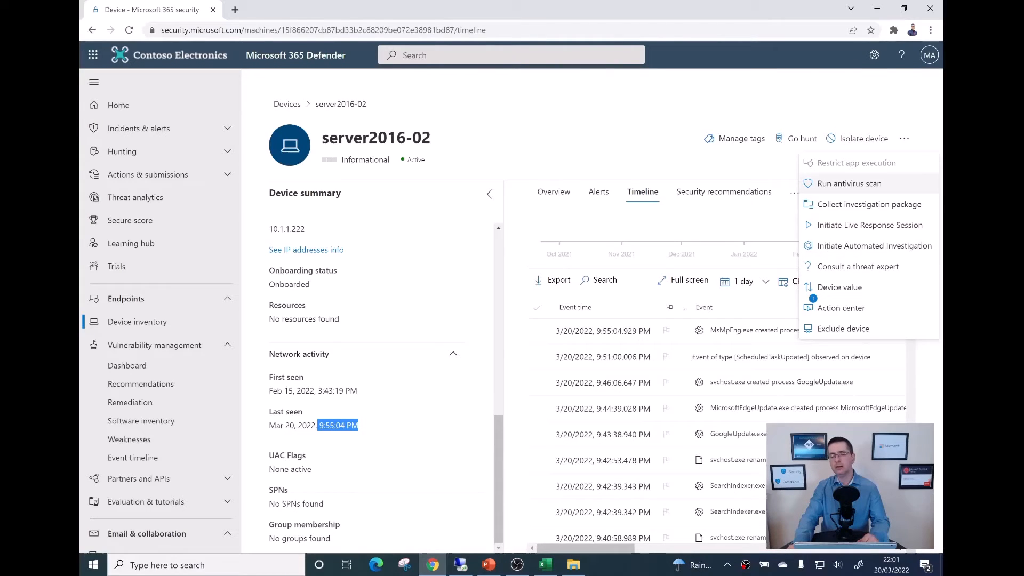
{"action": "mouse_move", "coordinate": [857, 267]}
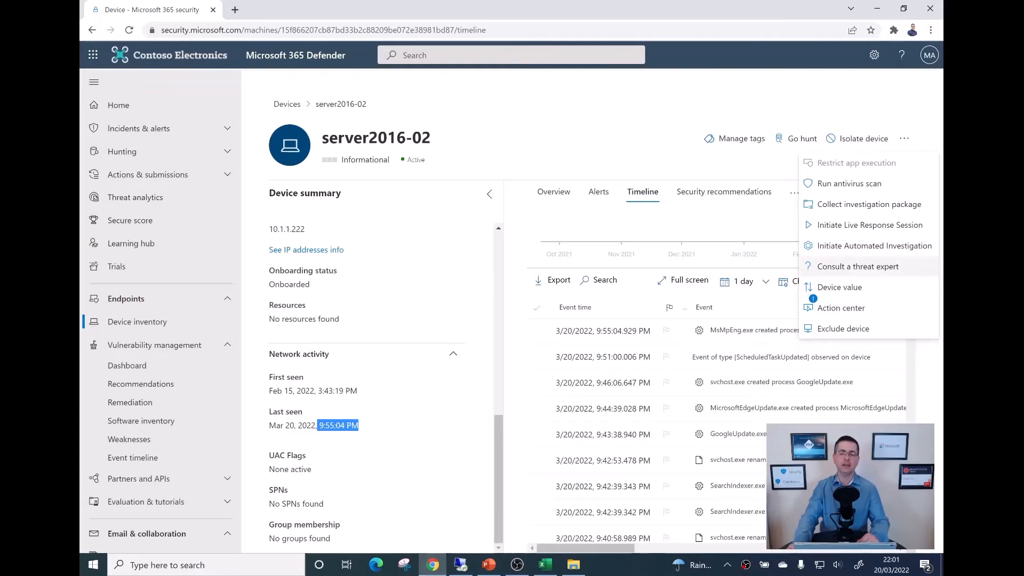
{"action": "mouse_move", "coordinate": [856, 265]}
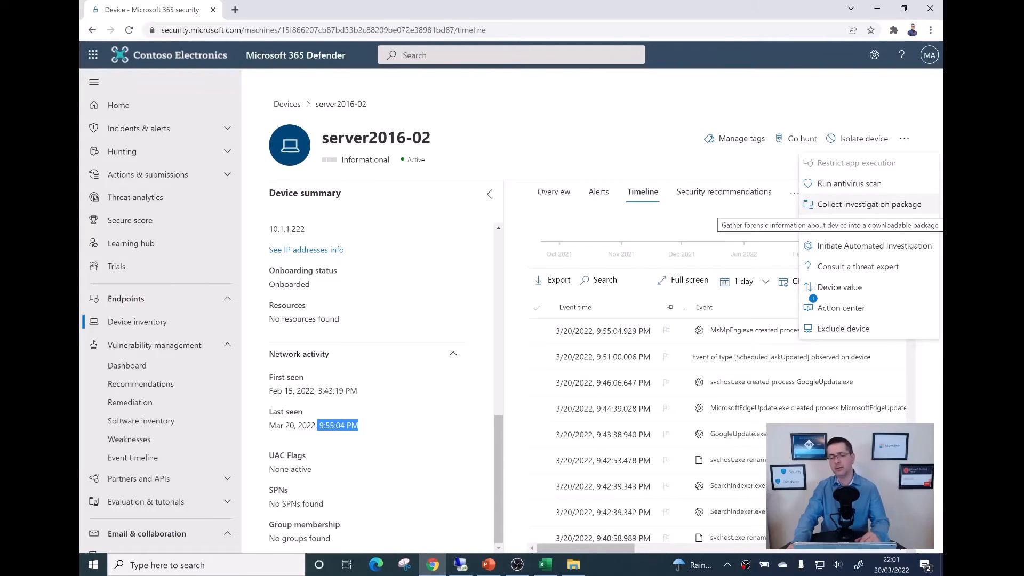
{"action": "mouse_move", "coordinate": [869, 225]}
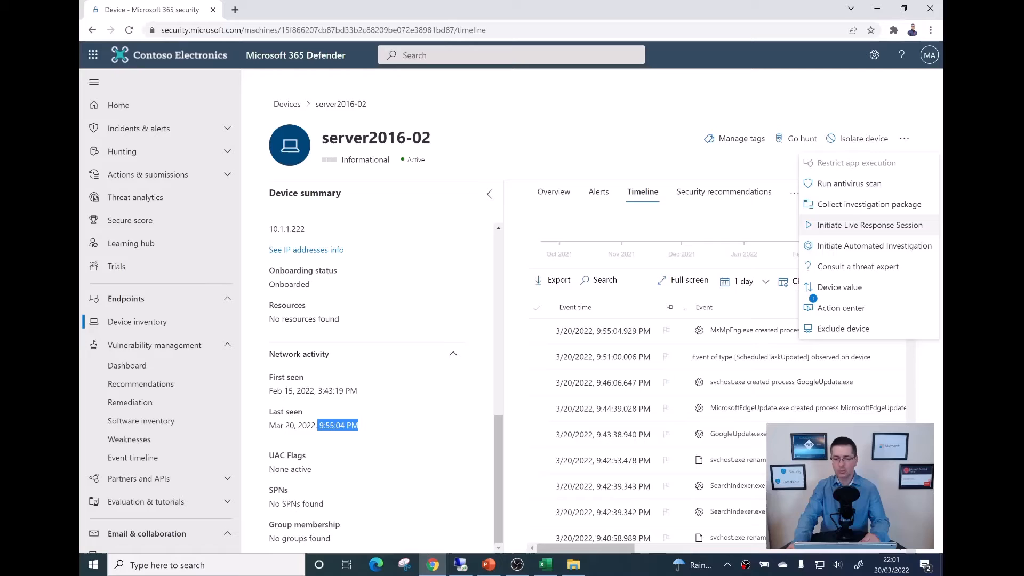
{"action": "mouse_move", "coordinate": [869, 224]}
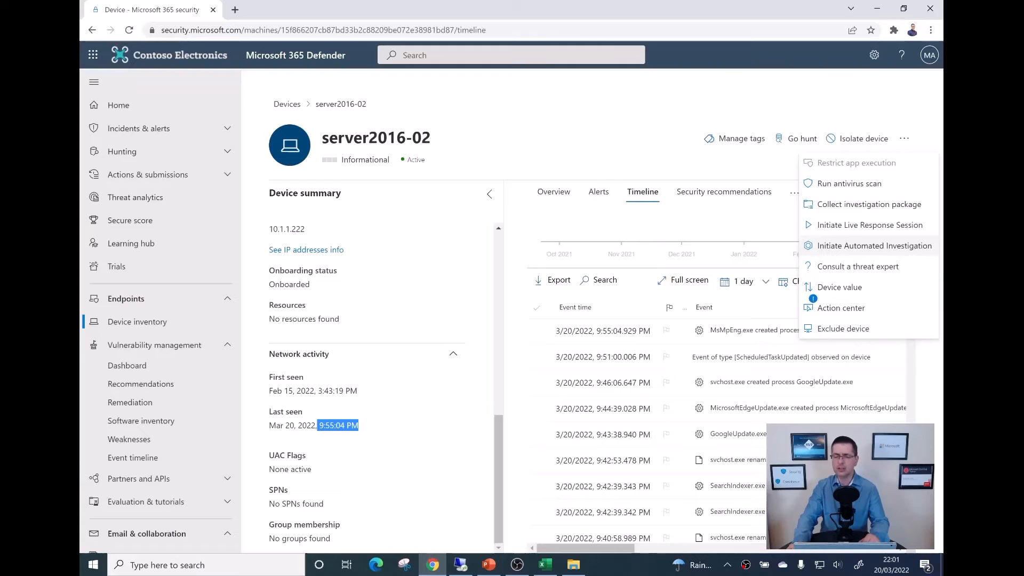
{"action": "mouse_move", "coordinate": [874, 245]}
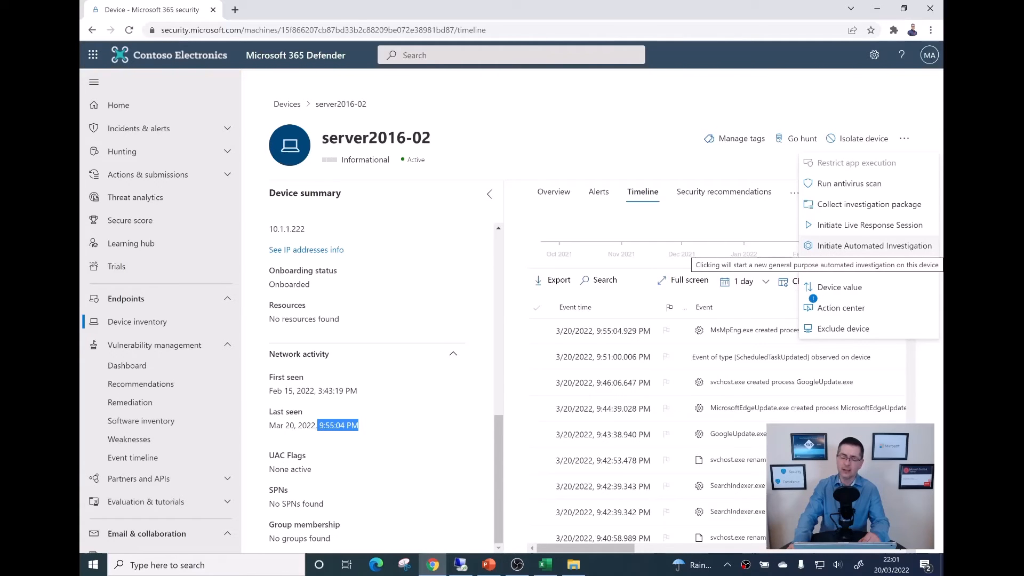
{"action": "left_click", "coordinate": [904, 138]}
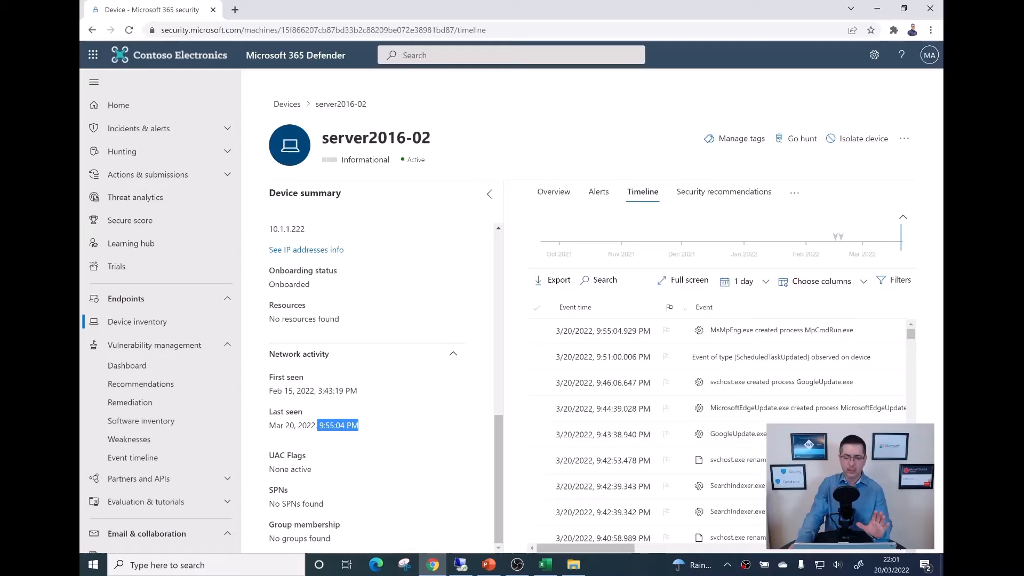
{"action": "double_click", "coordinate": [372, 137]}
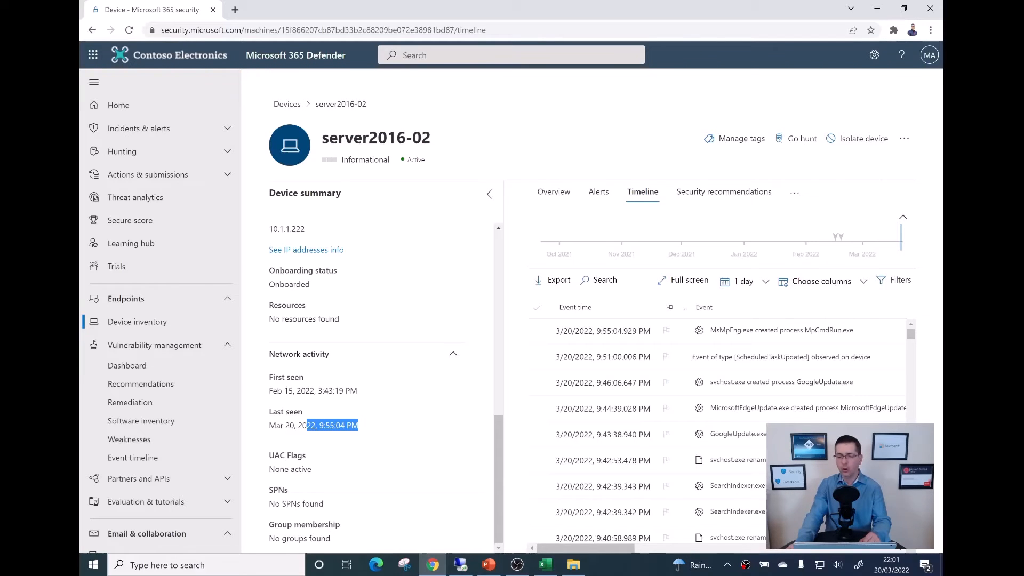
{"action": "left_click", "coordinate": [905, 138]}
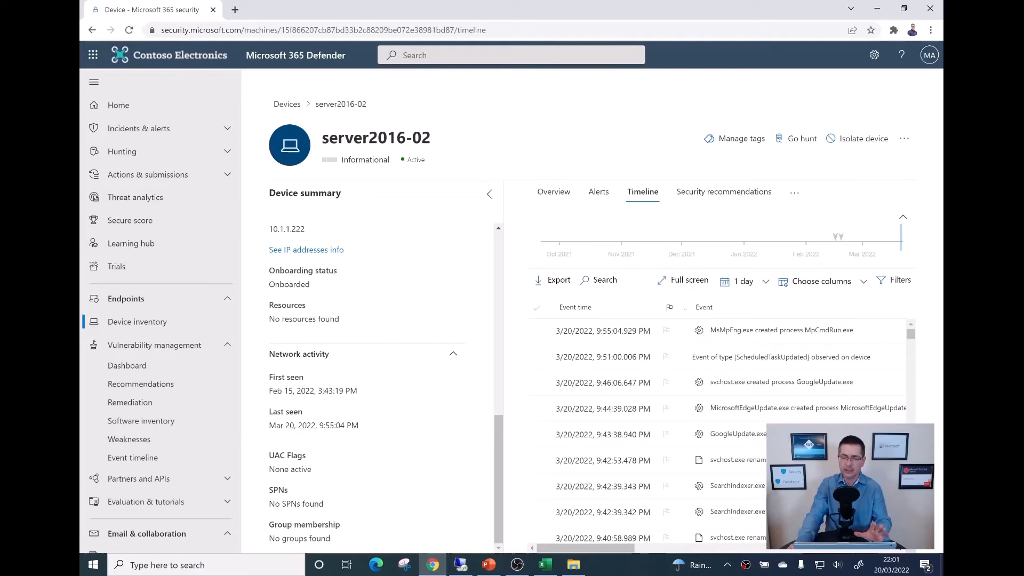
{"action": "left_click", "coordinate": [794, 191]}
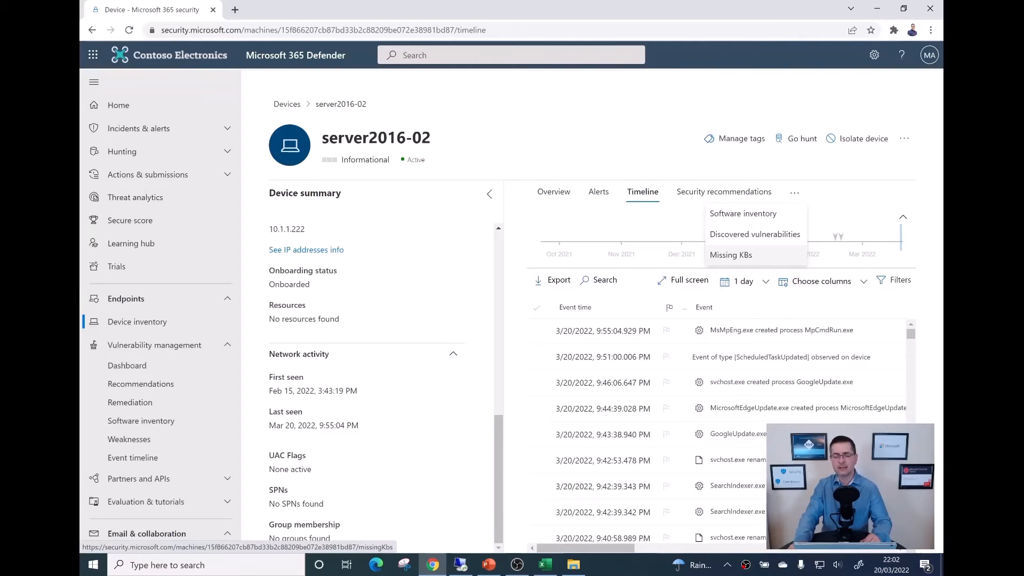
{"action": "left_click", "coordinate": [730, 254]}
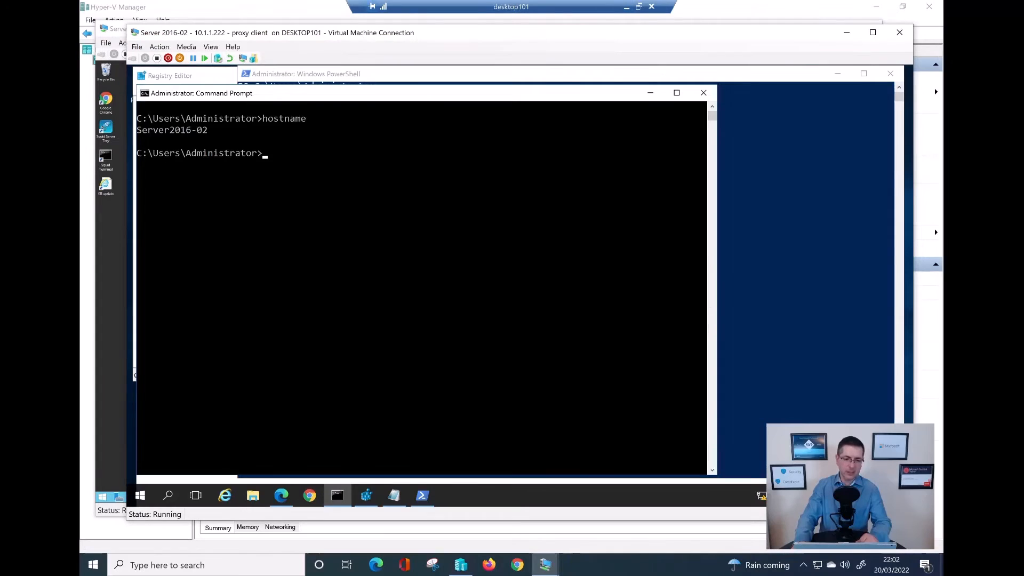
Run ipconfig and a failing ping to 8.8.8.8, then launch Edge
{"action": "type", "text": "ipconfig"}
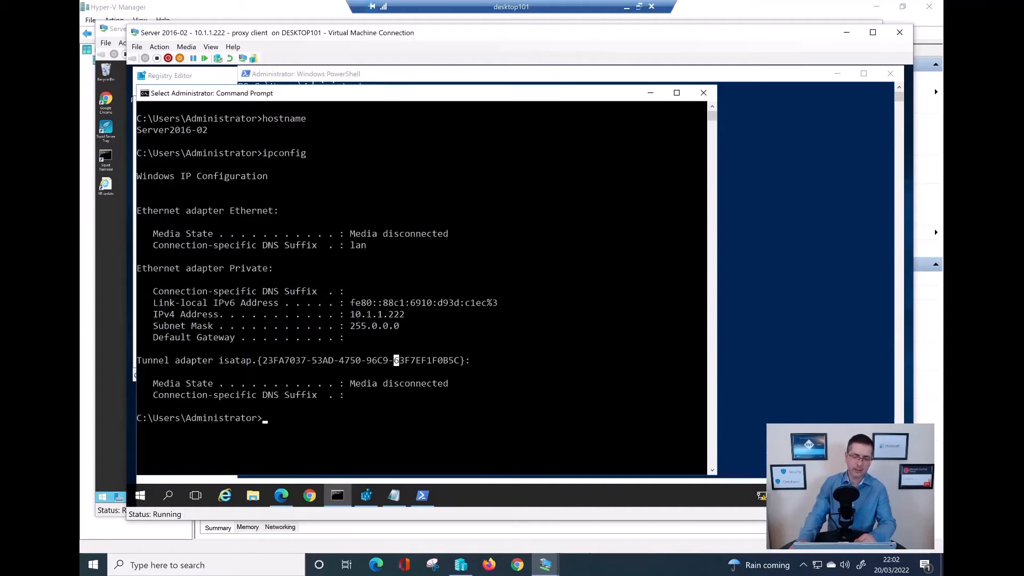
{"action": "type", "text": "ping"}
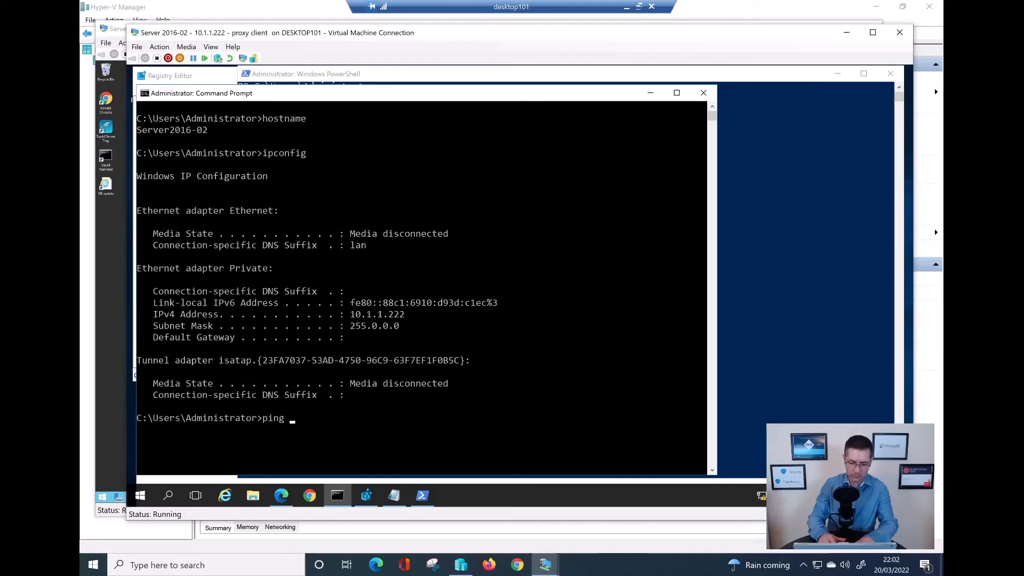
{"action": "type", "text": "8.8.8.8"}
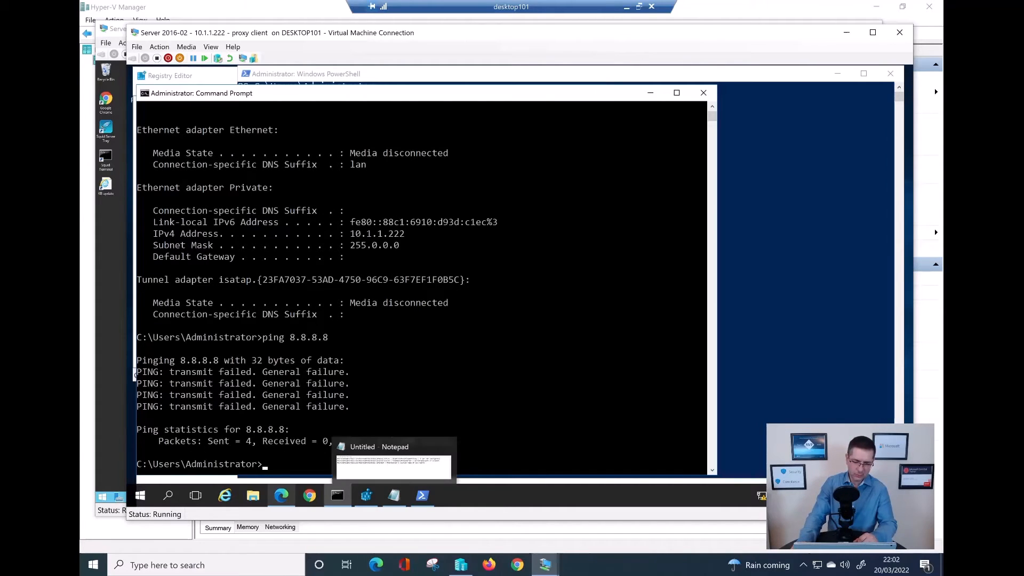
{"action": "left_click", "coordinate": [280, 495]}
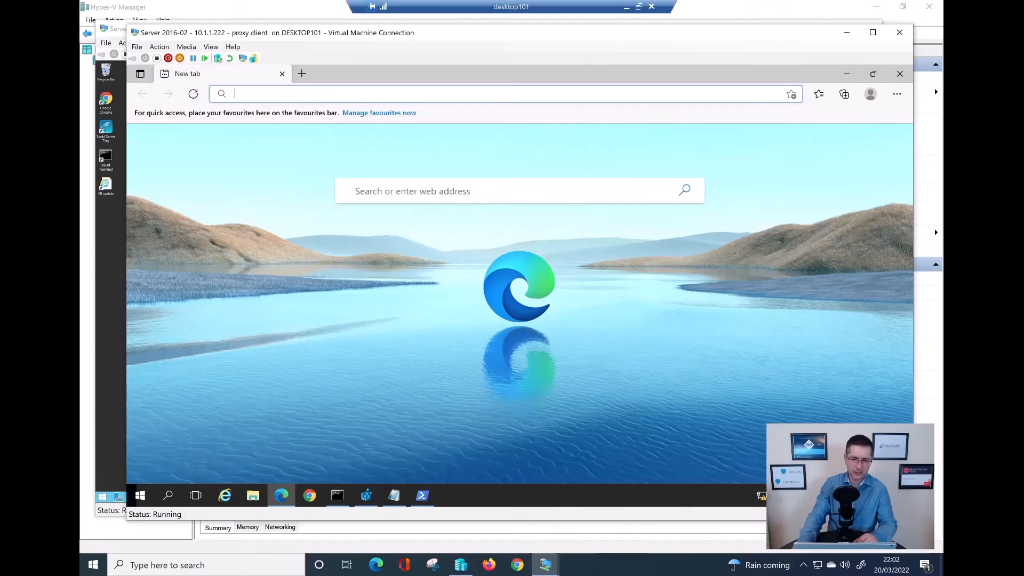
Browse to bing.com and google.ie, both showing 'You're not connected'
{"action": "type", "text": "bing.v"}
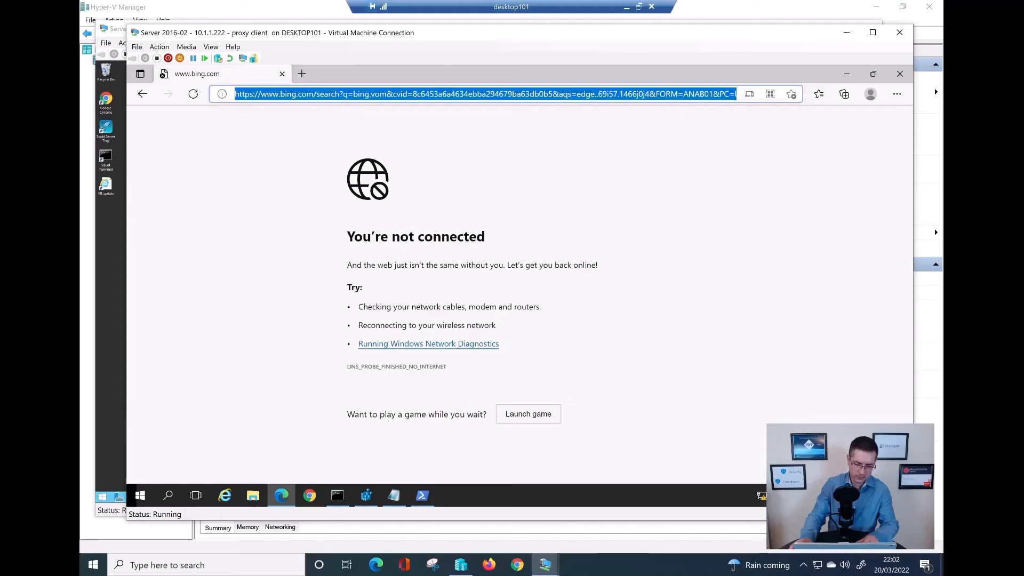
{"action": "type", "text": "bing.com"}
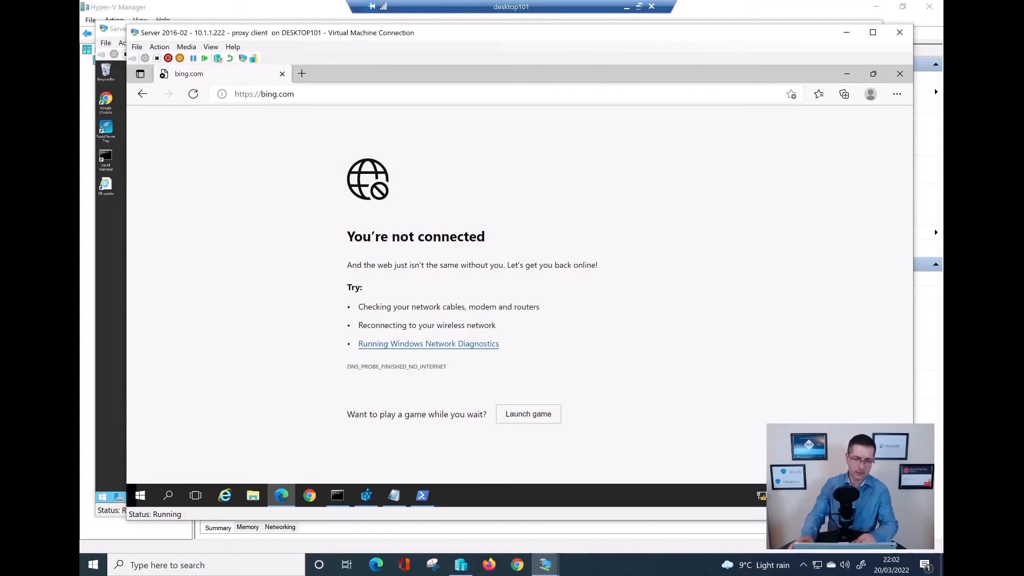
{"action": "left_click", "coordinate": [264, 93]}
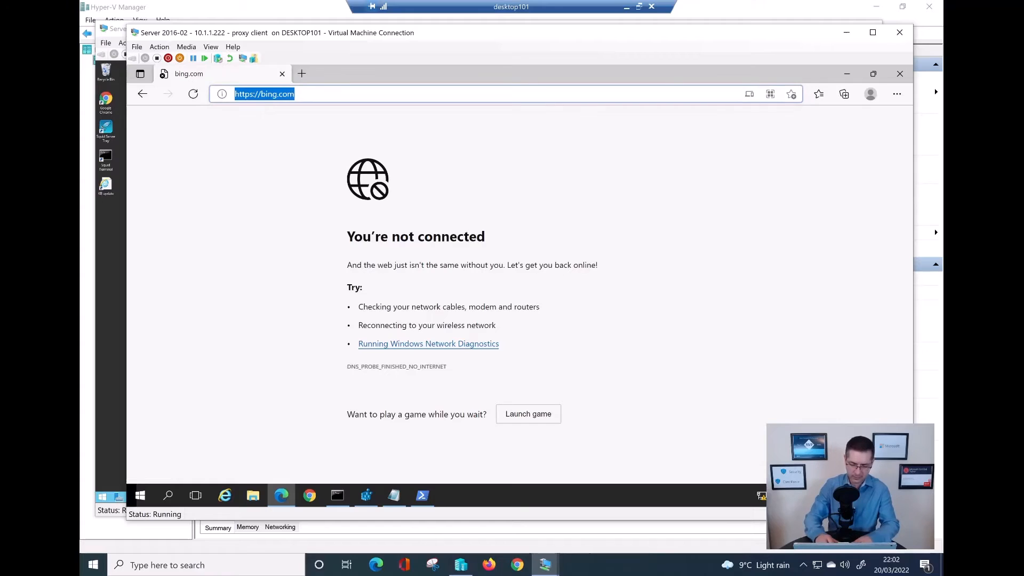
{"action": "type", "text": "google.ie"}
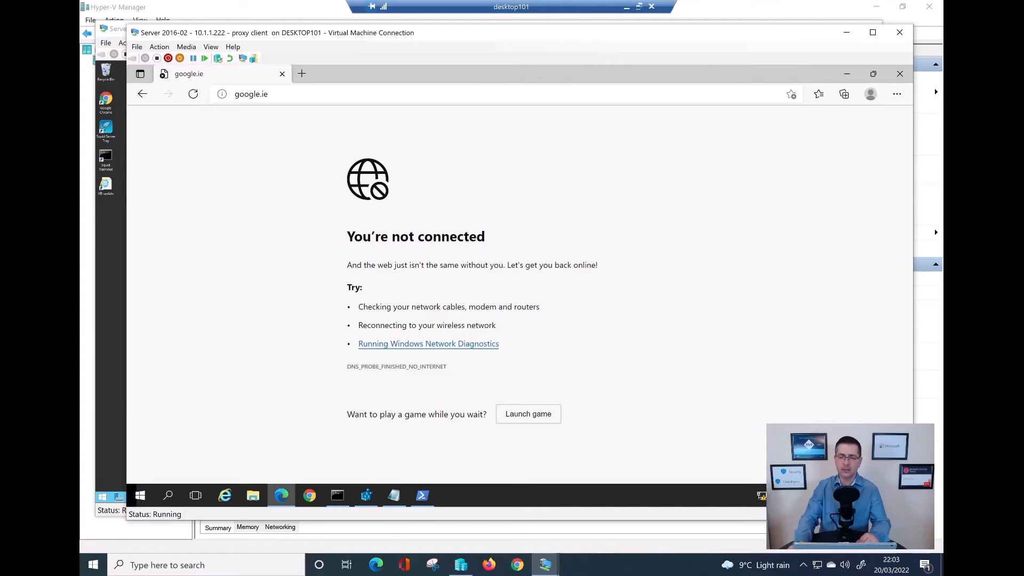
{"action": "mouse_move", "coordinate": [846, 73]}
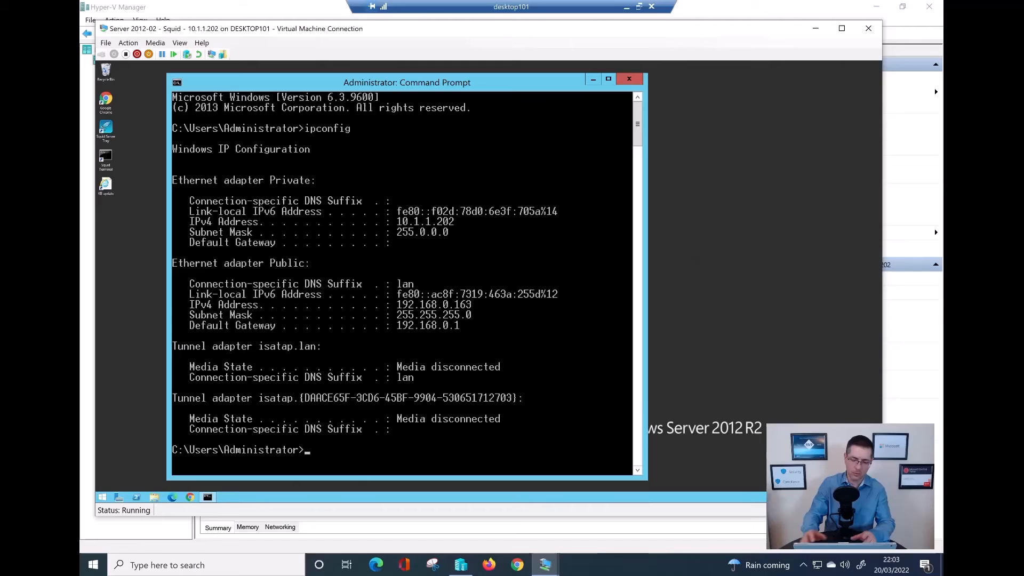
Ping 8.8.8.8 successfully from the Squid VM and open squid.conf from the tray icon
{"action": "type", "text": "ping 8.8.8.8"}
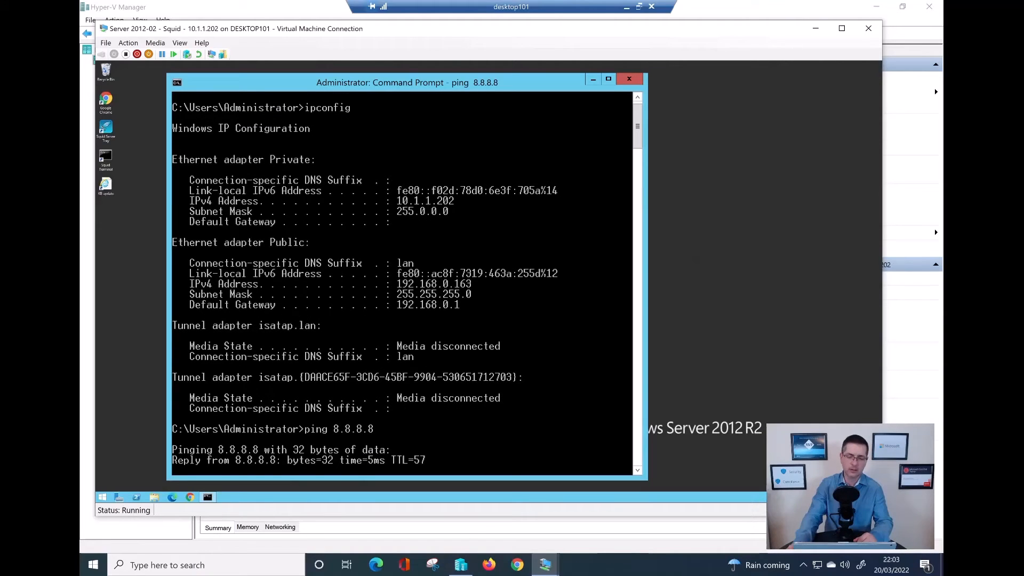
{"action": "scroll", "scroll_direction": "down", "scroll_amount": 3}
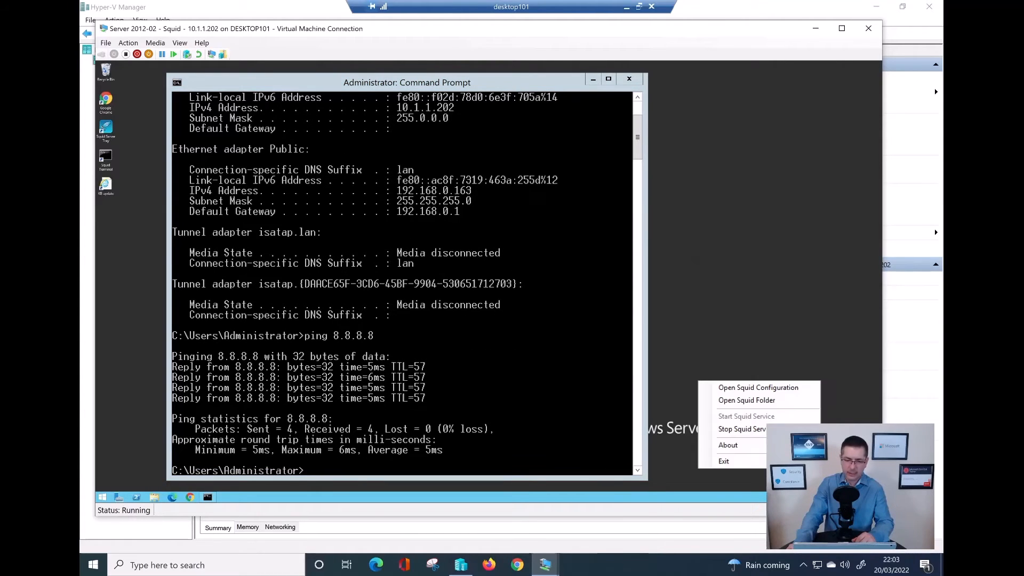
{"action": "mouse_move", "coordinate": [758, 387]}
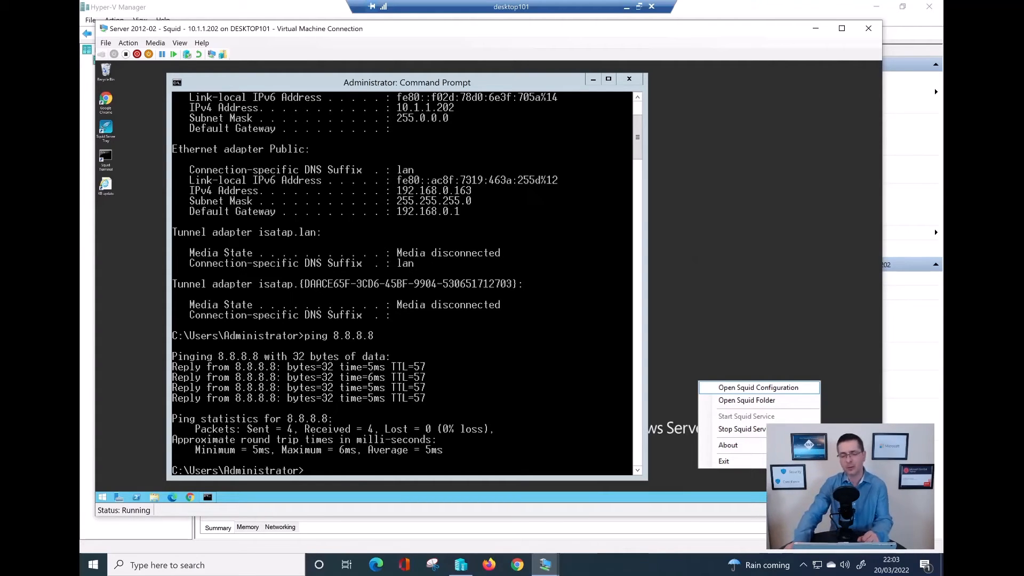
{"action": "left_click", "coordinate": [759, 387]}
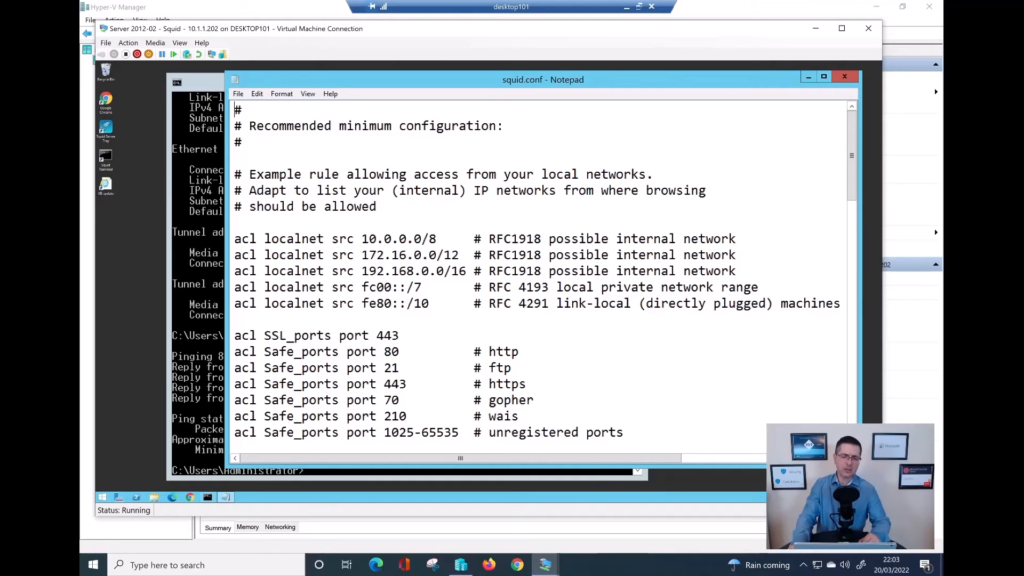
{"action": "left_click", "coordinate": [361, 238]}
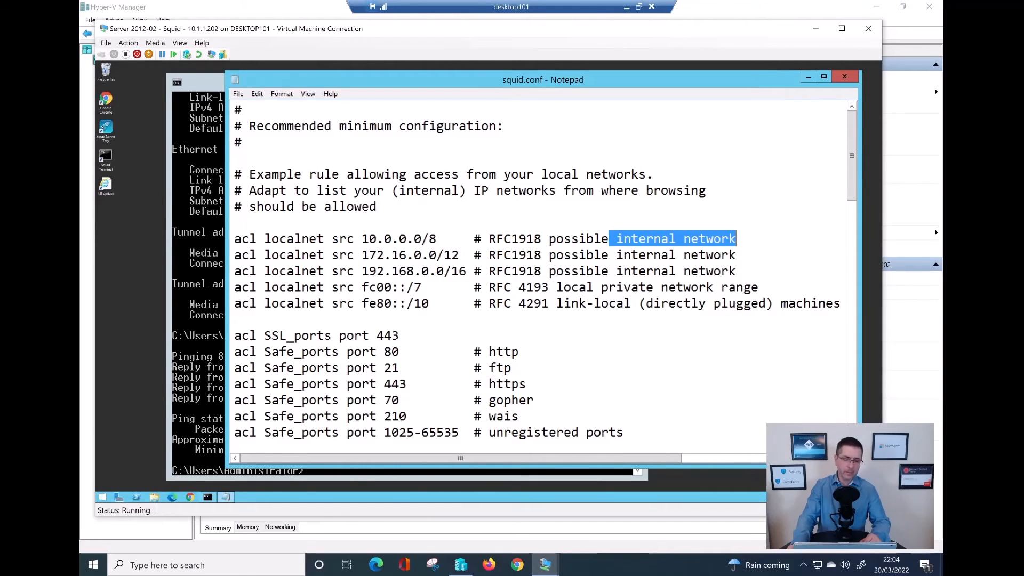
{"action": "scroll", "scroll_direction": "down", "scroll_amount": 3}
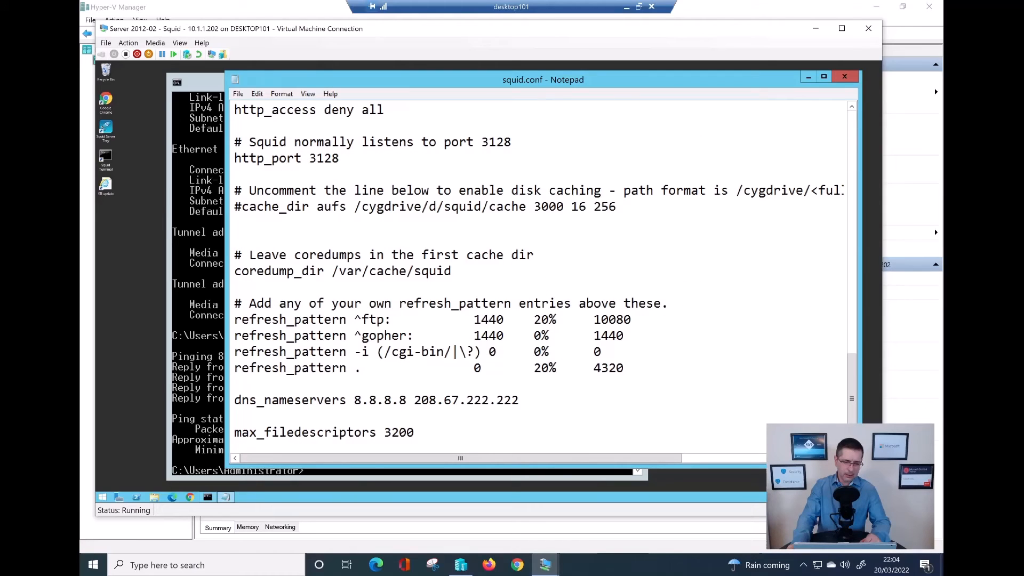
{"action": "left_click", "coordinate": [235, 400]}
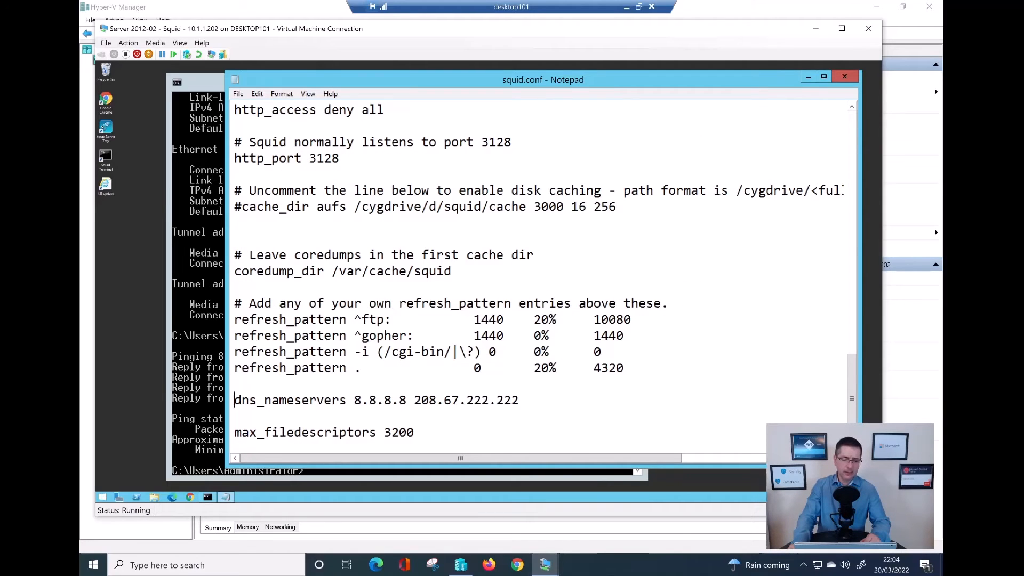
{"action": "double_click", "coordinate": [289, 400]}
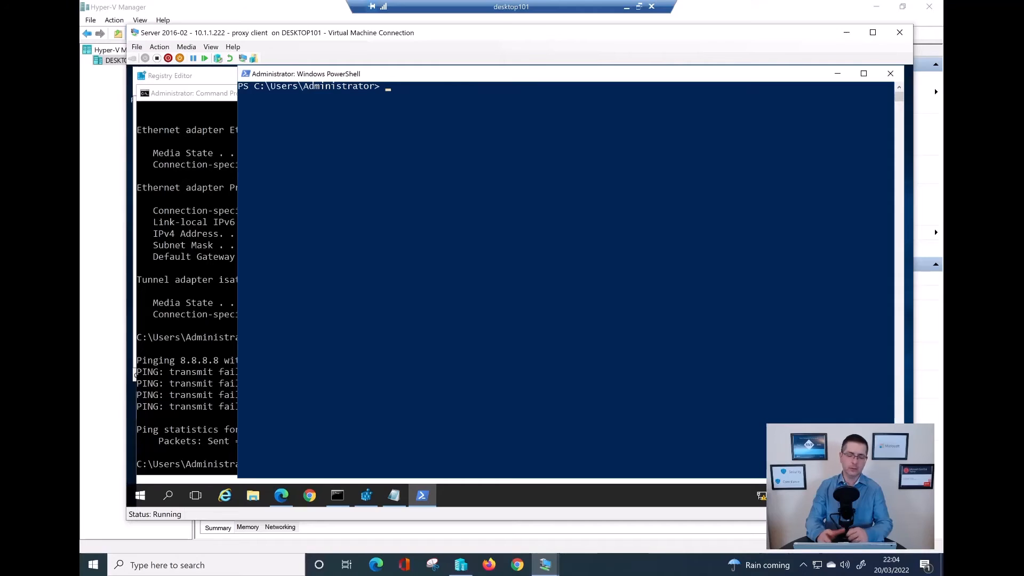
Run Get-MpComputerStatus in PowerShell on Server 2016-02
{"action": "type", "text": "get"}
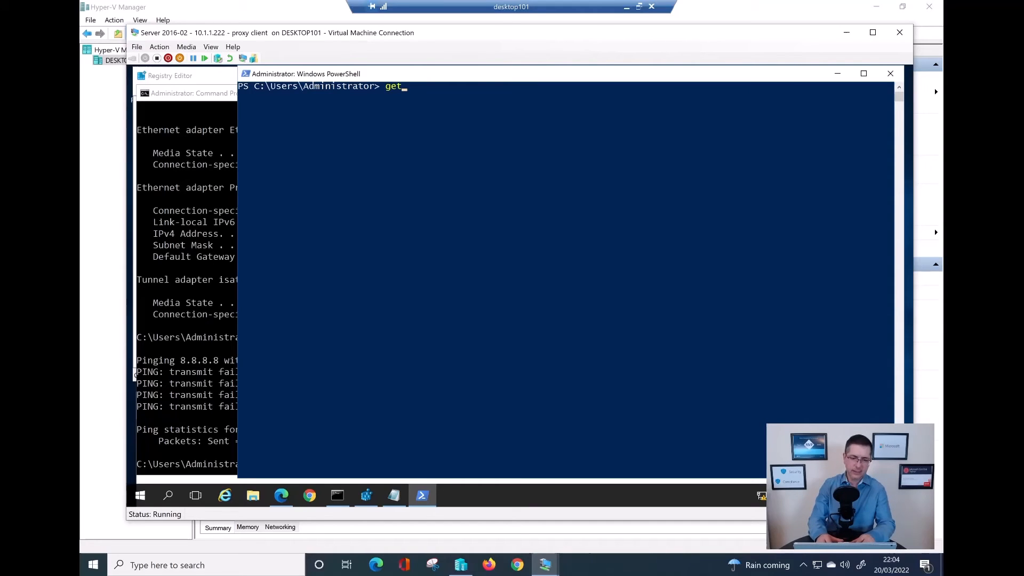
{"action": "type", "text": "-"}
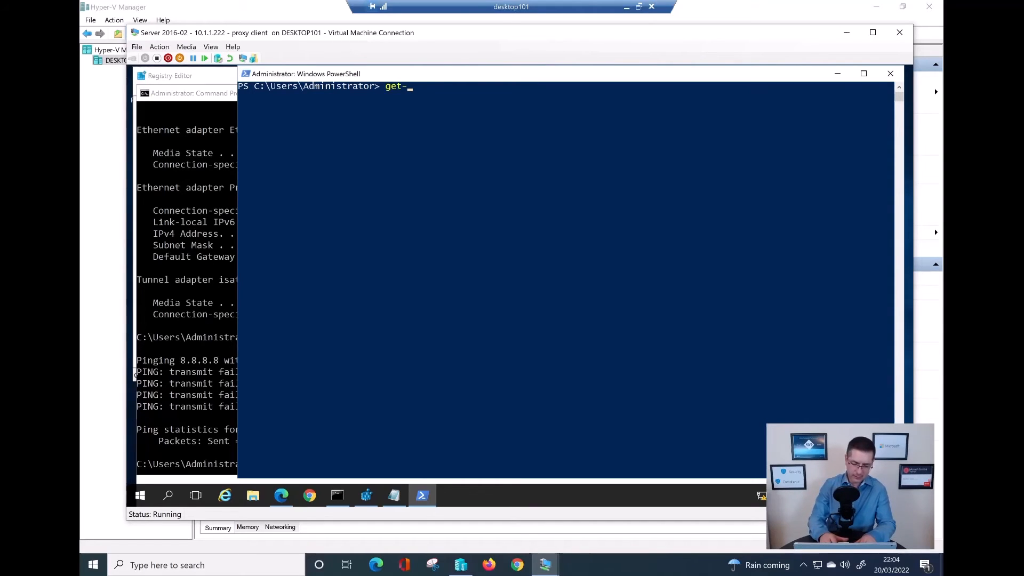
{"action": "type", "text": "mpco"}
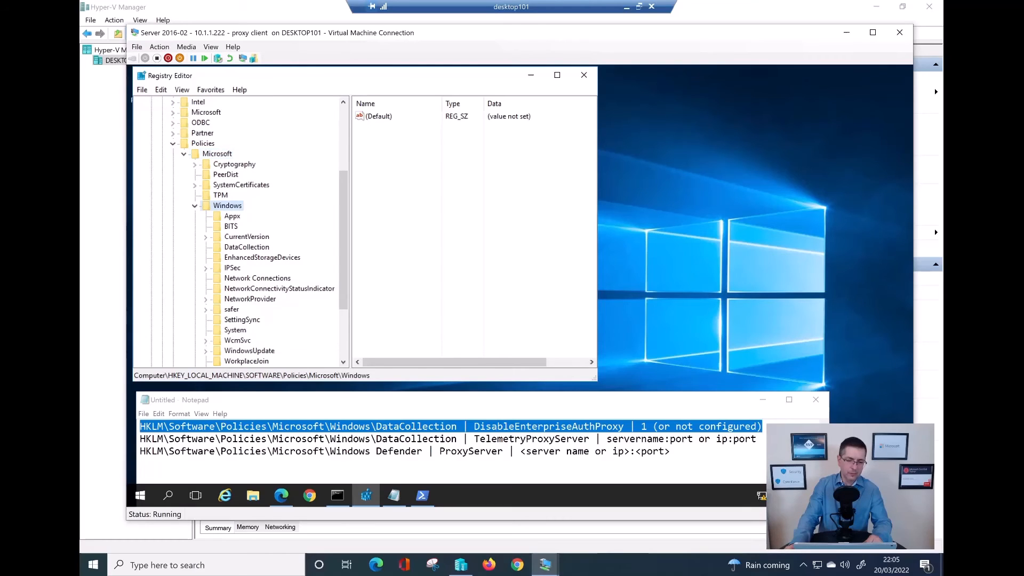
Select the DataCollection policy key to reveal TelemetryProxyServer set to 10.1.1.202:3128
{"action": "scroll", "scroll_direction": "down", "scroll_amount": 3}
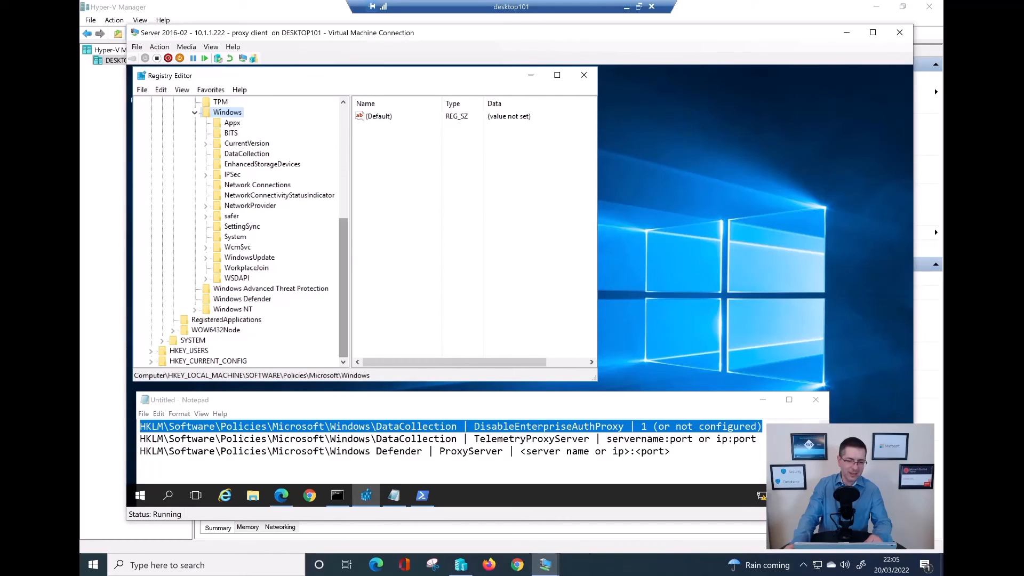
{"action": "left_click", "coordinate": [247, 154]}
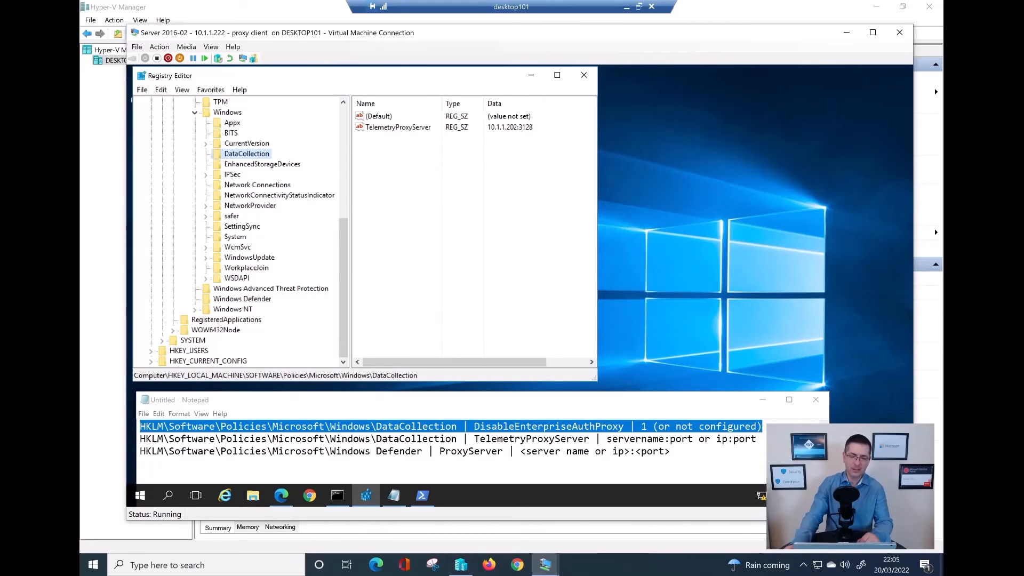
{"action": "left_click", "coordinate": [398, 127]}
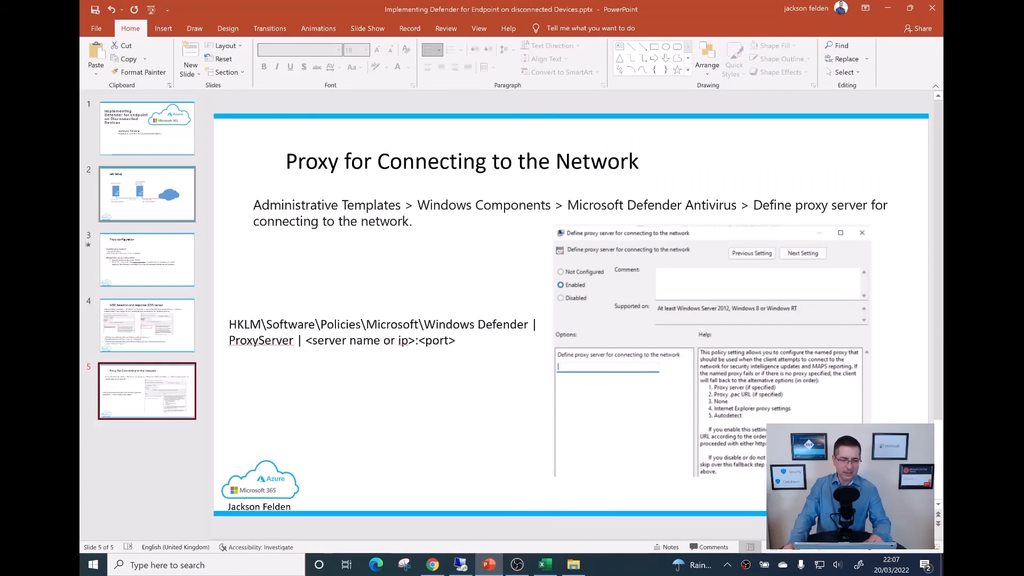
On the Lab Setup slide, draw a pen line from Server2016-02 toward the Squid proxy
{"action": "left_click", "coordinate": [146, 194]}
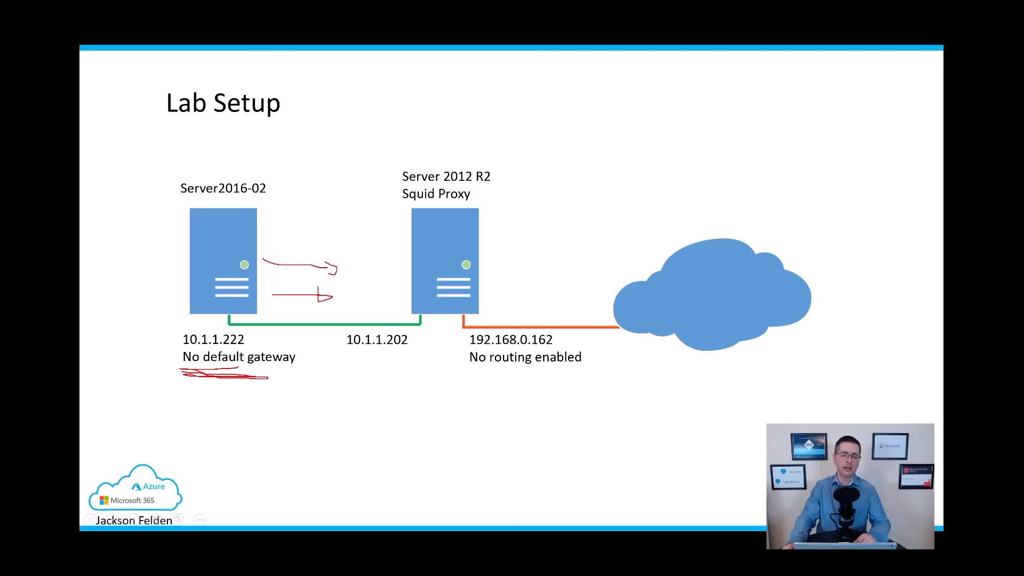
{"action": "left_click_drag", "start_coordinate": [278, 233], "coordinate": [372, 225]}
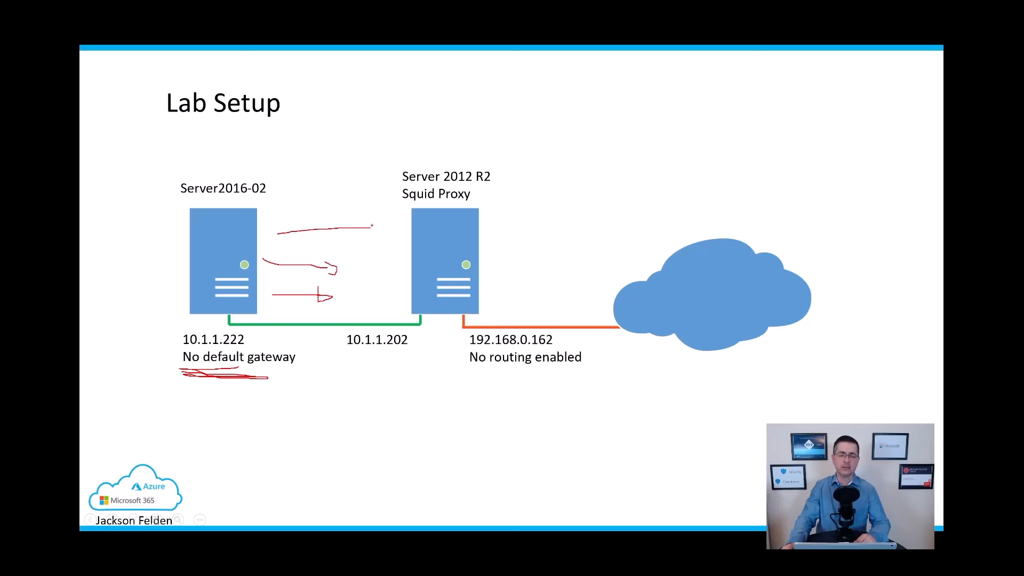